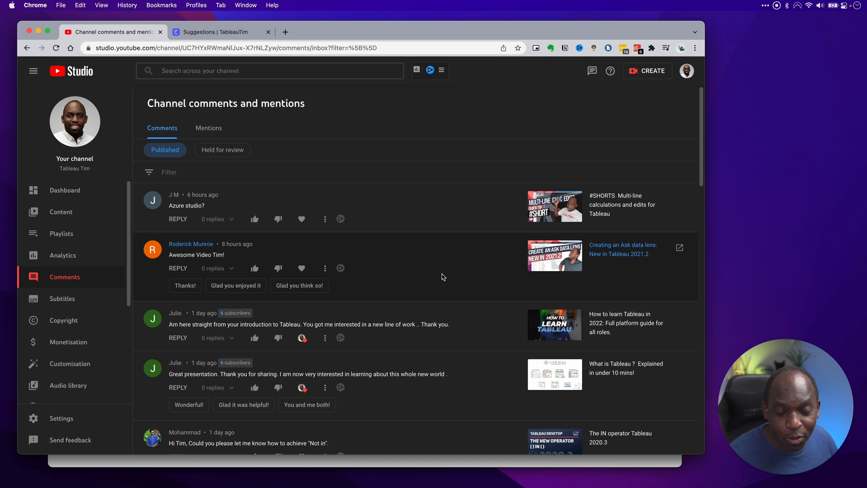
mouse_move(438, 256)
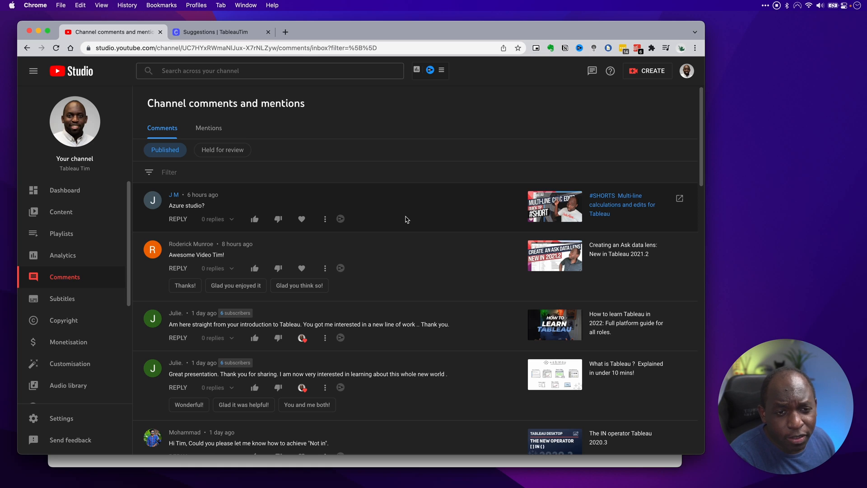
mouse_move(392, 214)
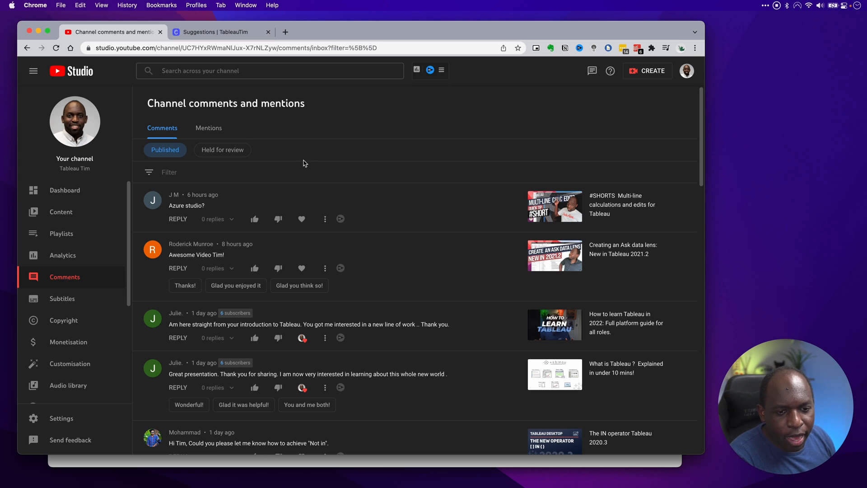
mouse_move(318, 180)
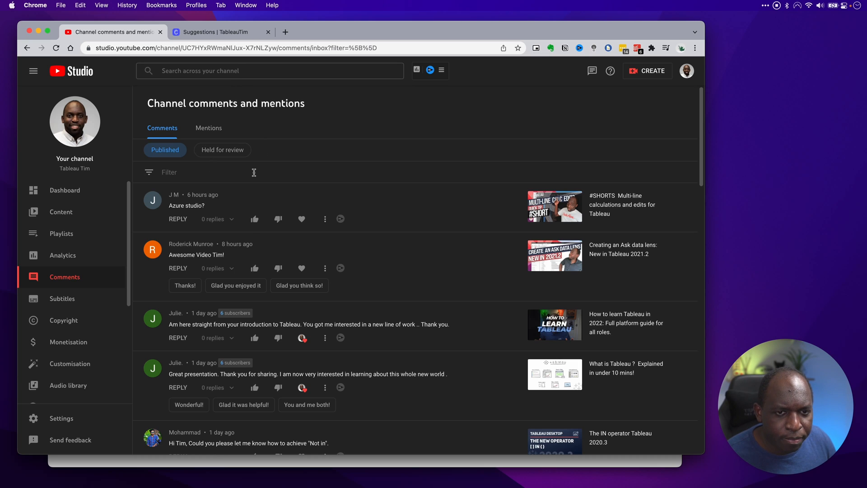
- Filter the published comments to those matching the search term 'Server'
left_click(169, 172)
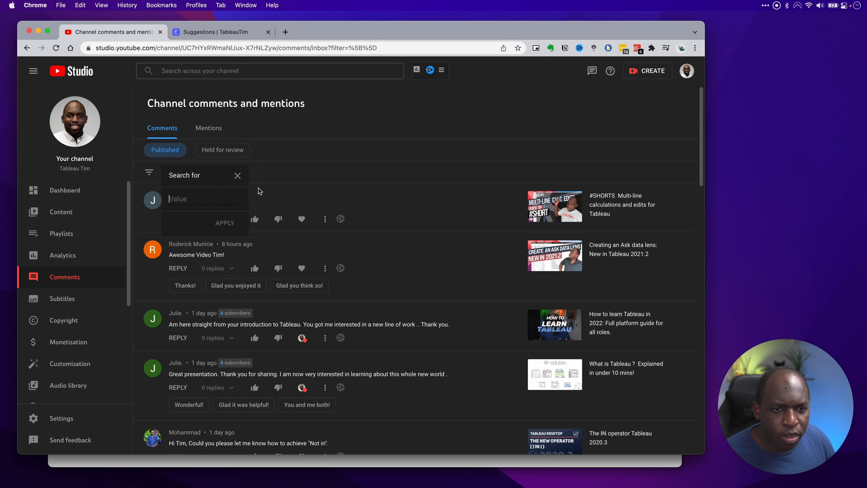
type("Server")
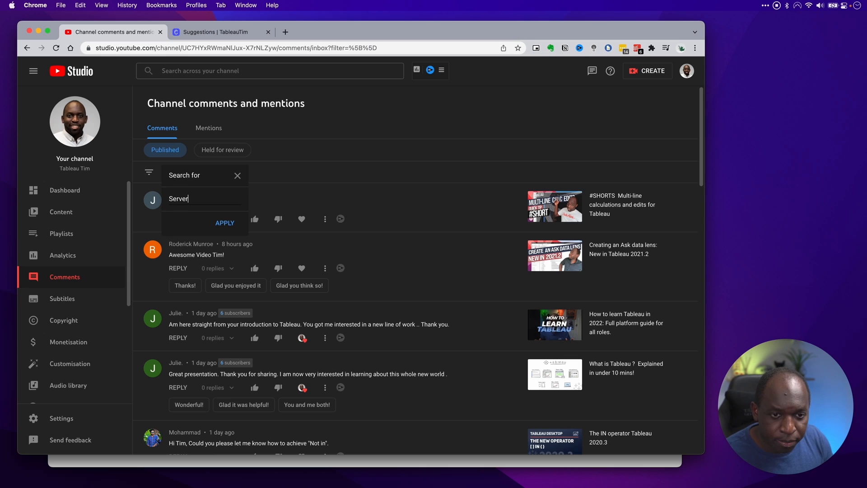
left_click(225, 224)
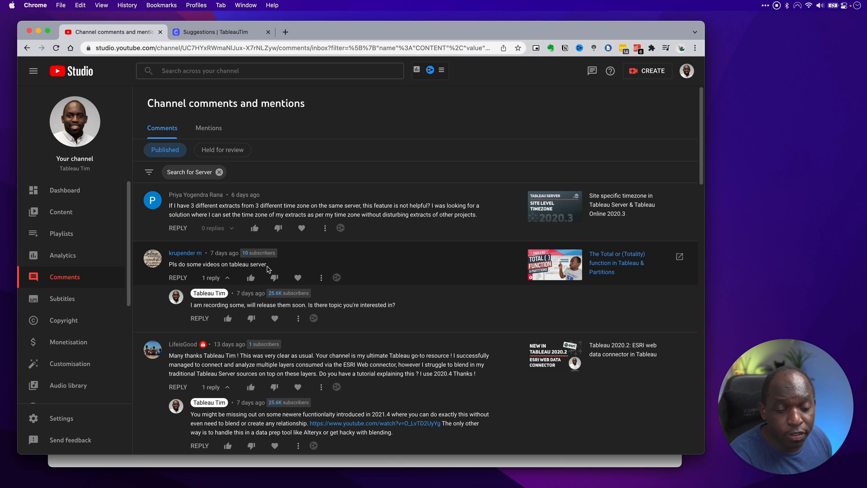
mouse_move(265, 320)
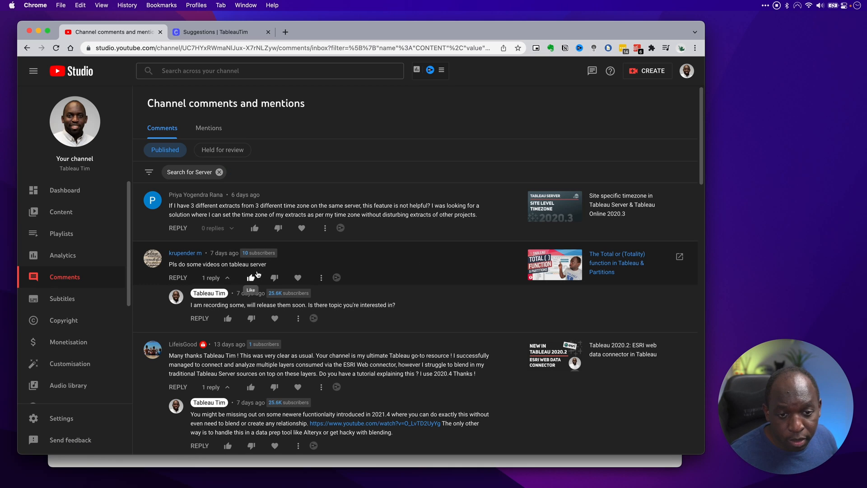
- Scroll down through the Server-filtered comments list to read the matching comments
scroll("down", 3)
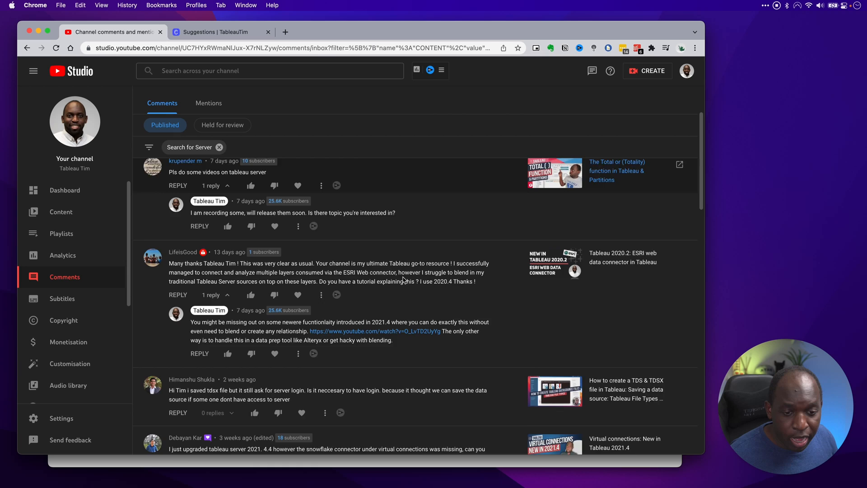
scroll("down", 3)
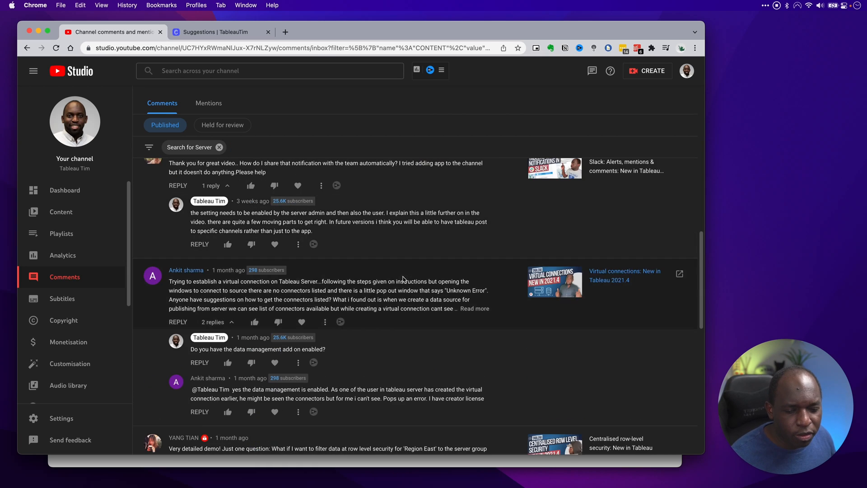
scroll("down", 3)
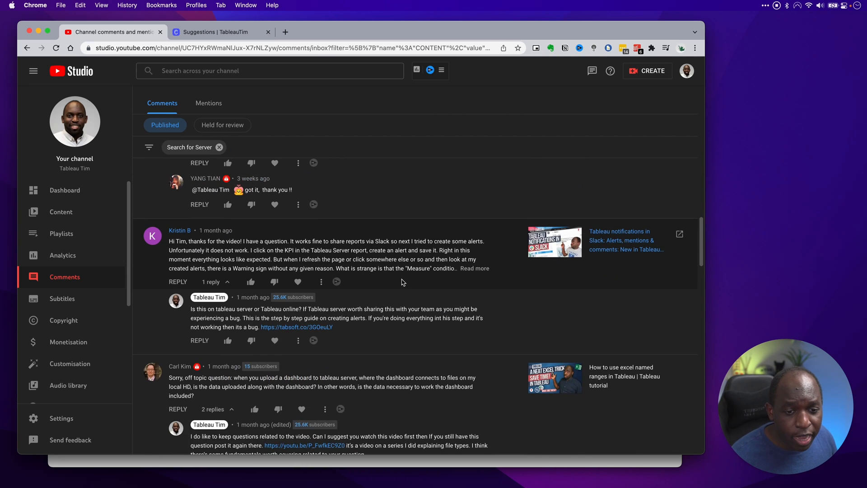
scroll("down", 3)
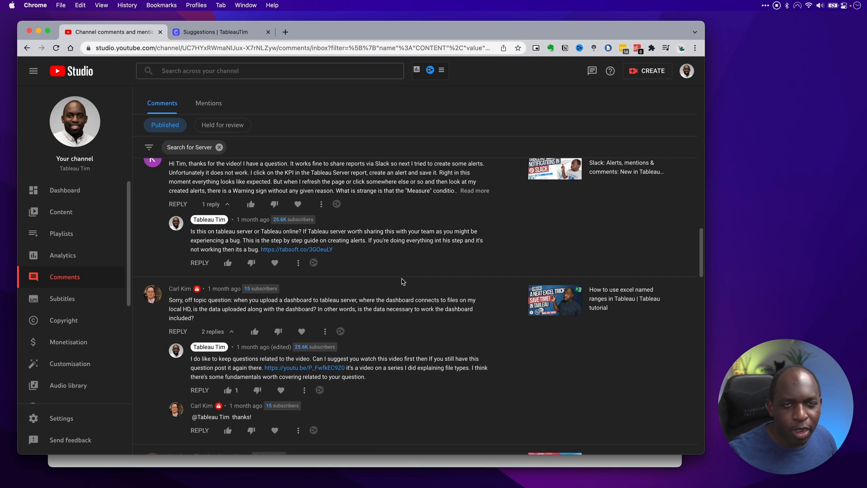
scroll("down", 3)
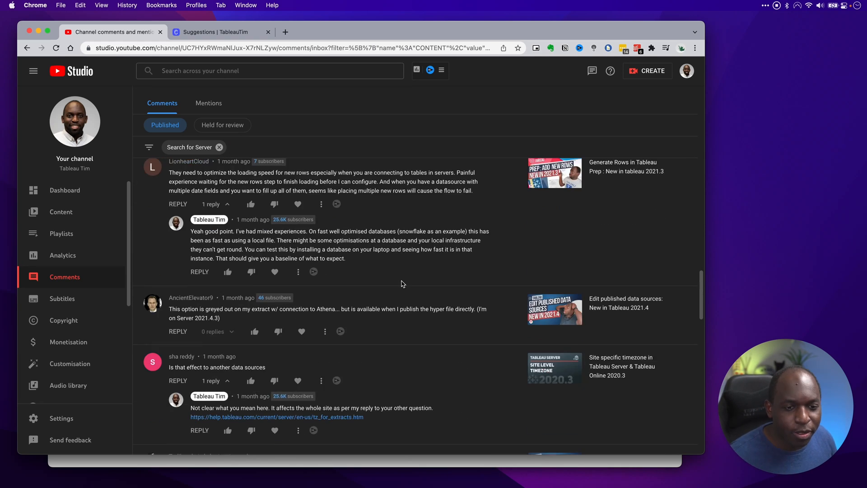
scroll("down", 3)
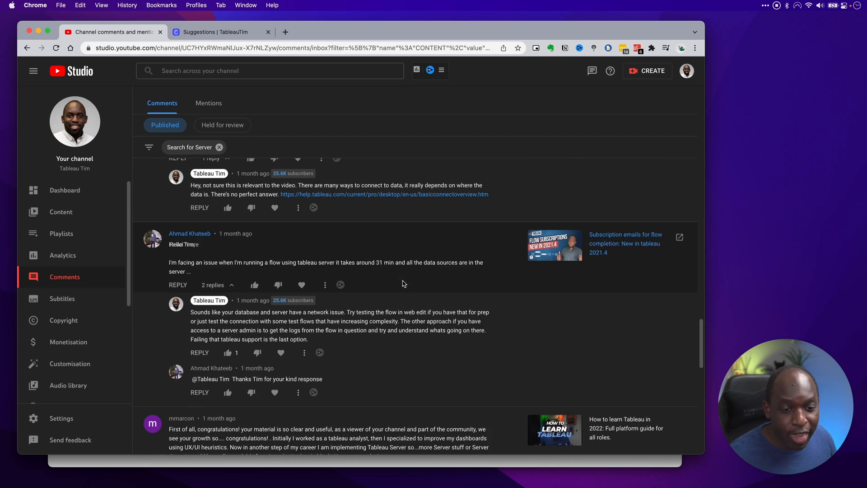
scroll("down", 3)
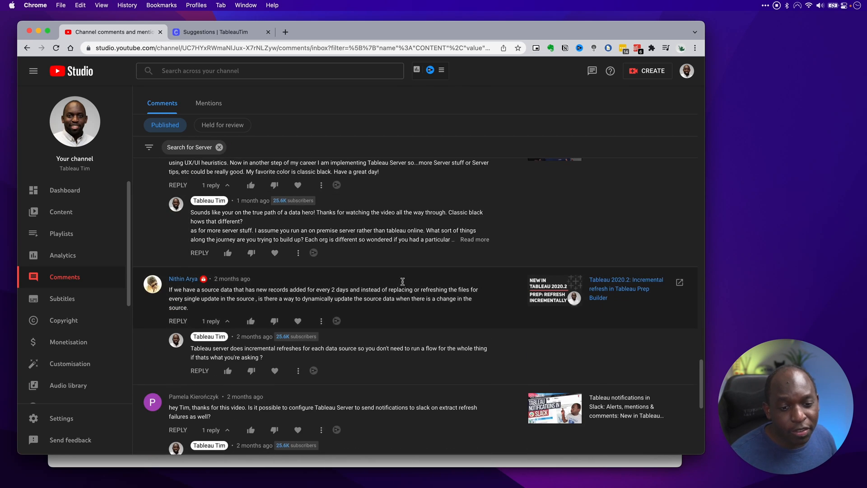
scroll("down", 3)
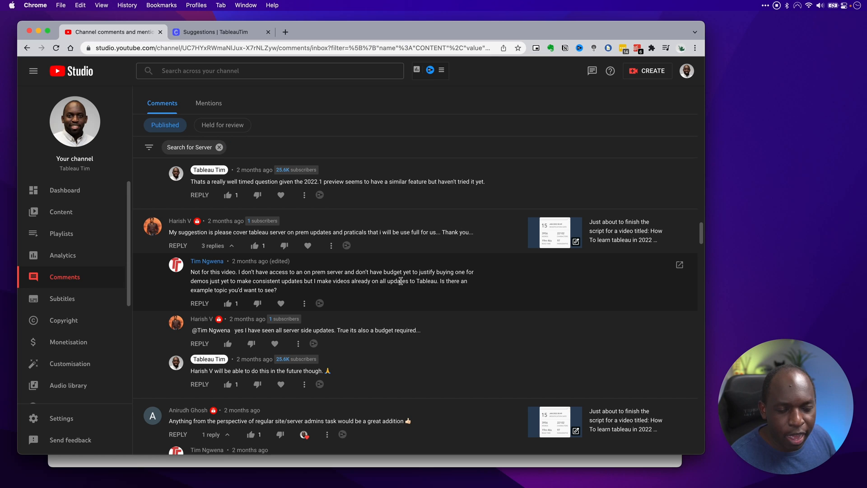
scroll("down", 3)
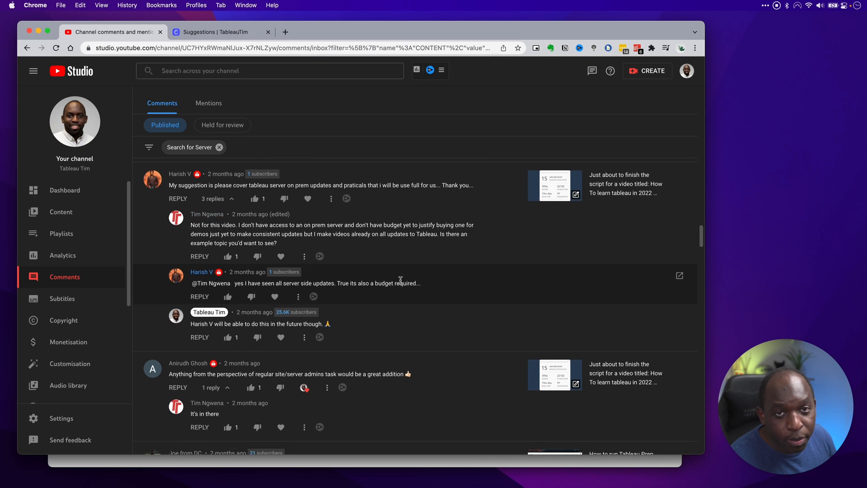
scroll("down", 3)
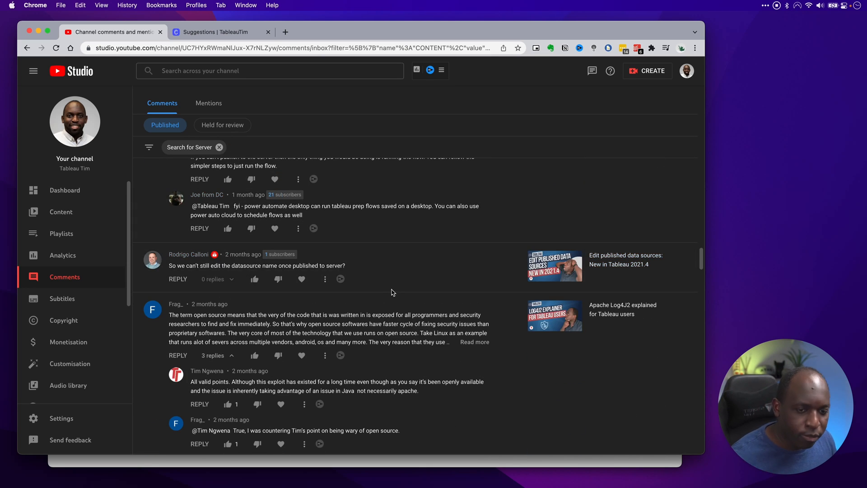
scroll("down", 3)
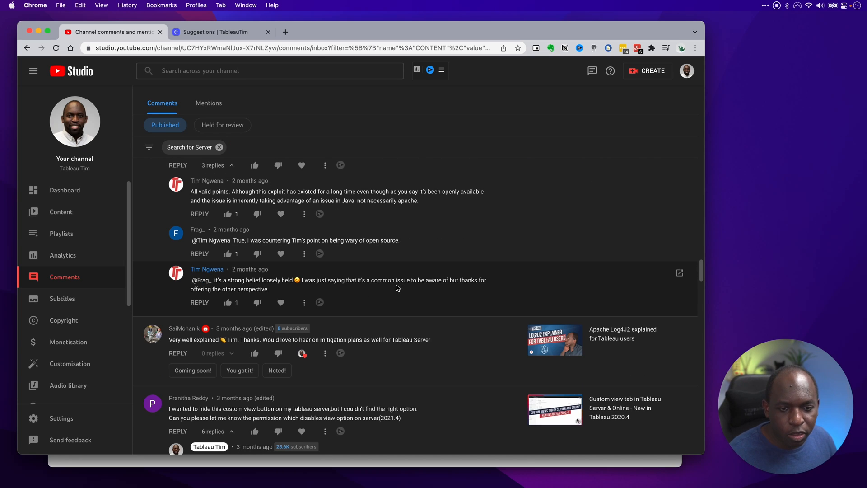
scroll("down", 3)
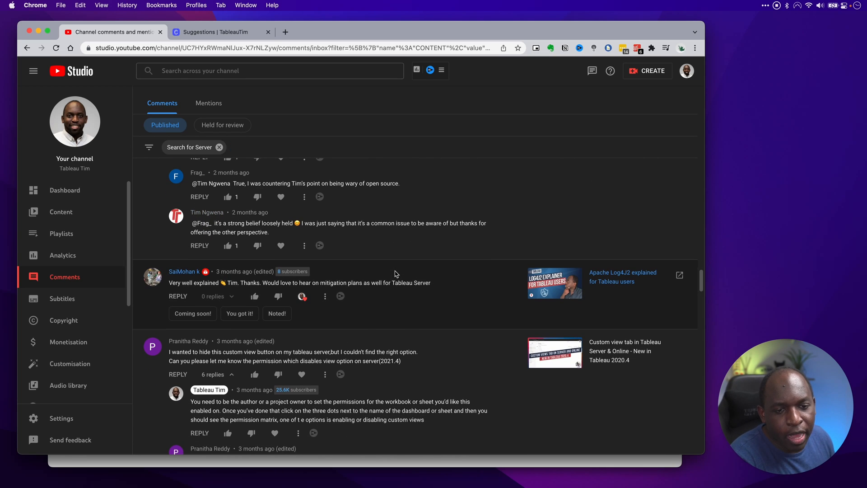
mouse_move(206, 212)
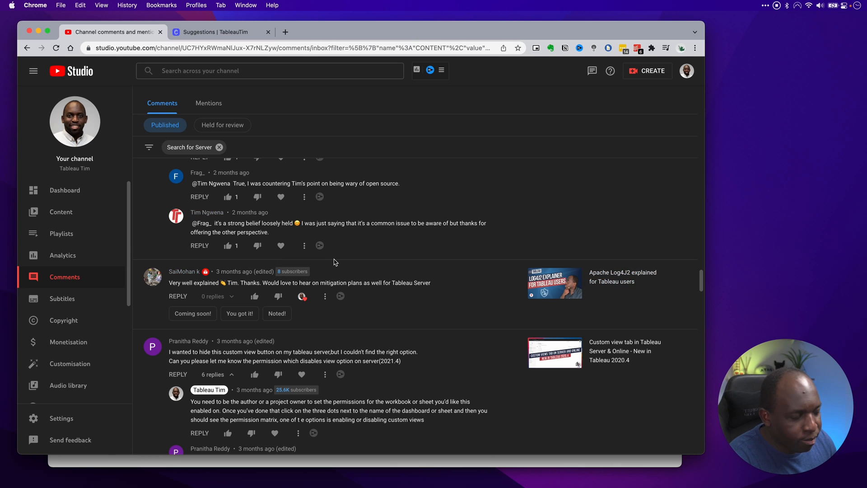
scroll("down", 3)
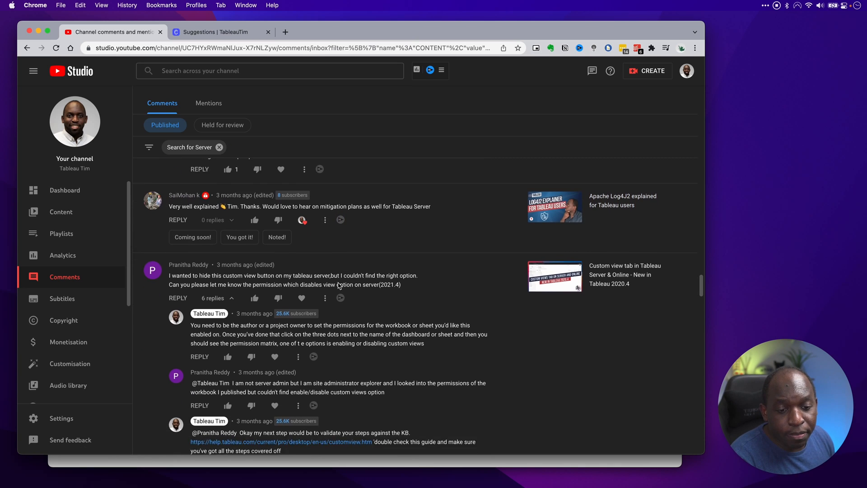
scroll("down", 3)
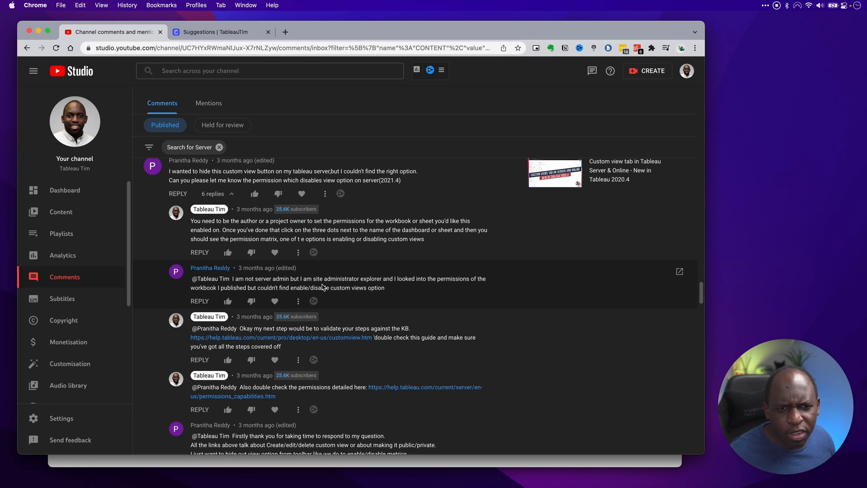
scroll("down", 3)
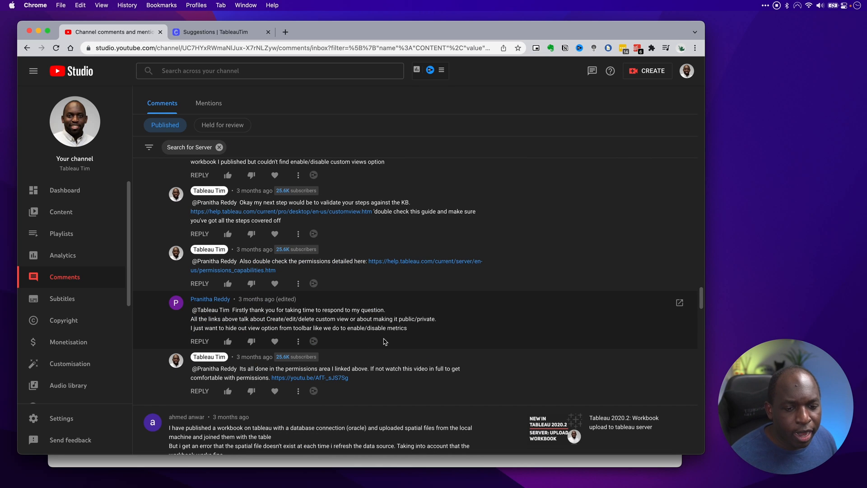
mouse_move(374, 326)
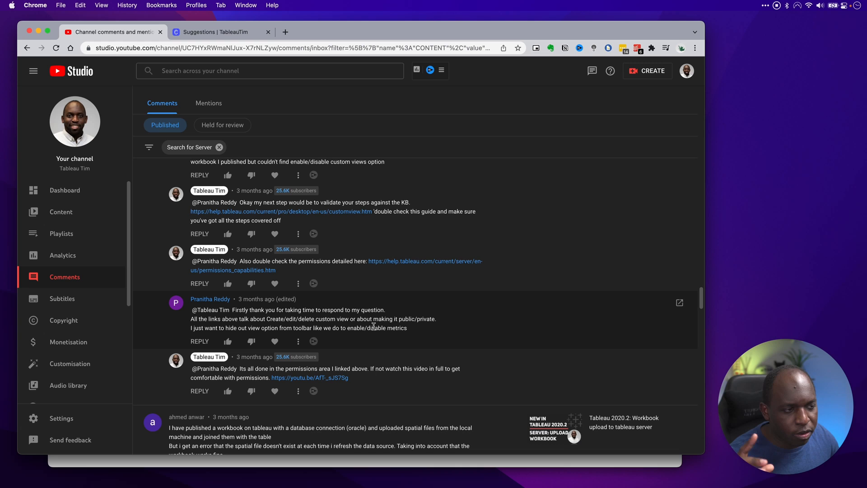
mouse_move(385, 256)
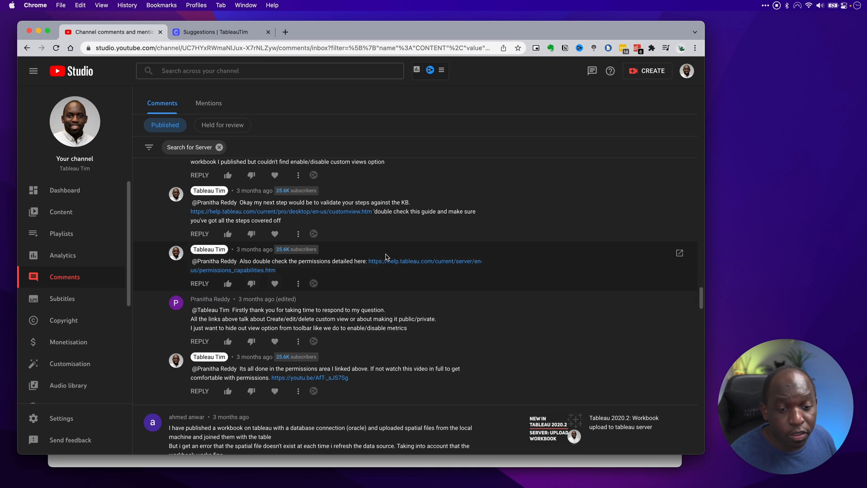
scroll("down", 3)
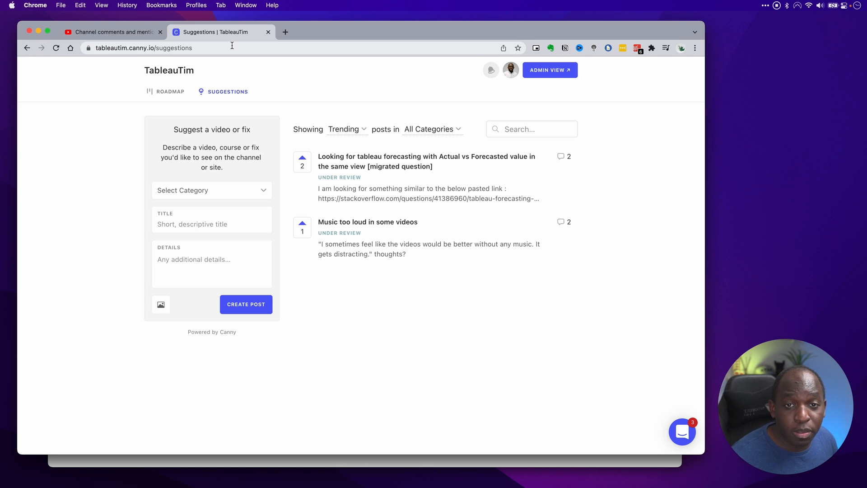
- Select the suggestions board URL in the address bar for copying into a private window
left_click(141, 48)
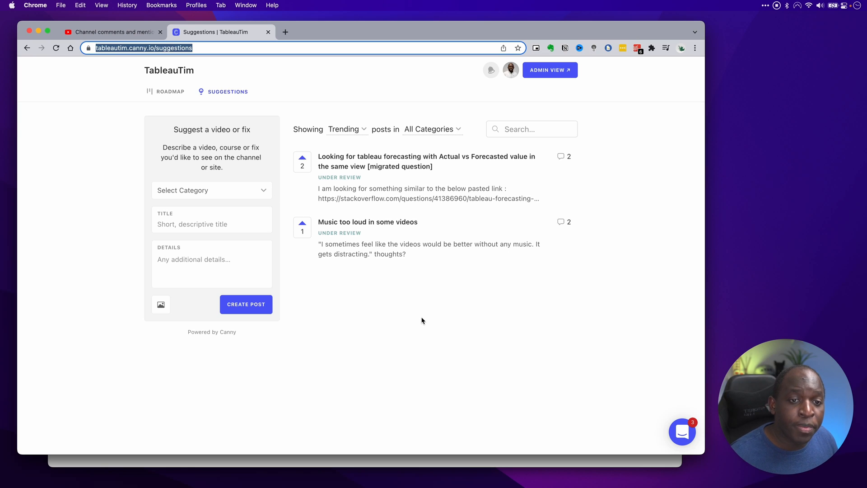
mouse_move(415, 309)
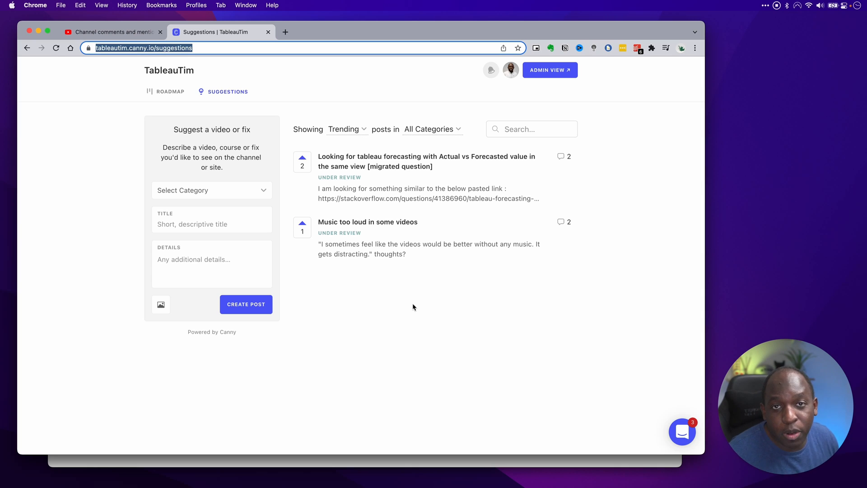
mouse_move(403, 297)
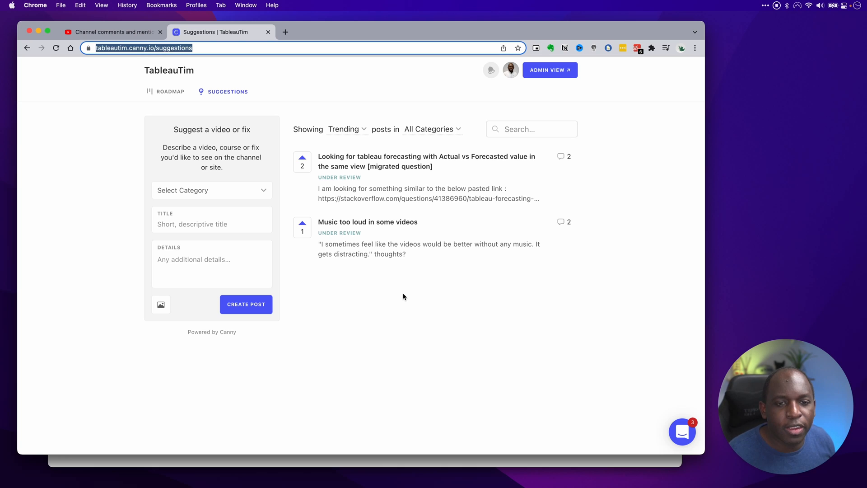
mouse_move(216, 190)
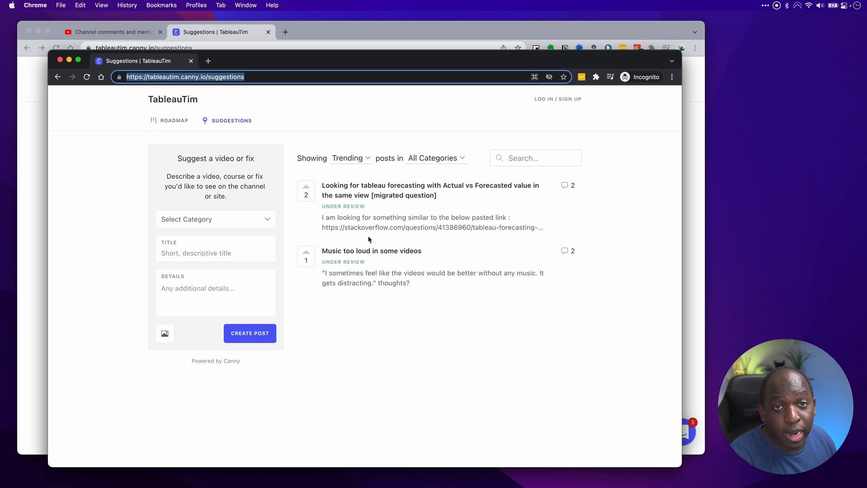
left_click(430, 190)
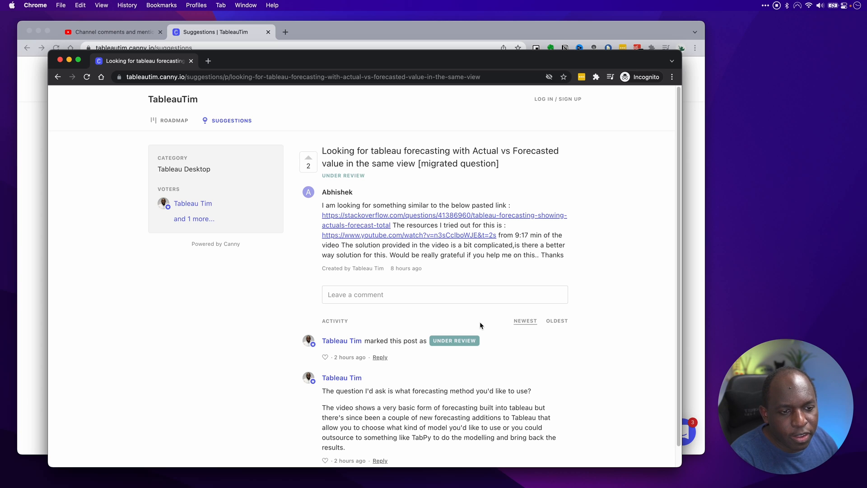
scroll("down", 3)
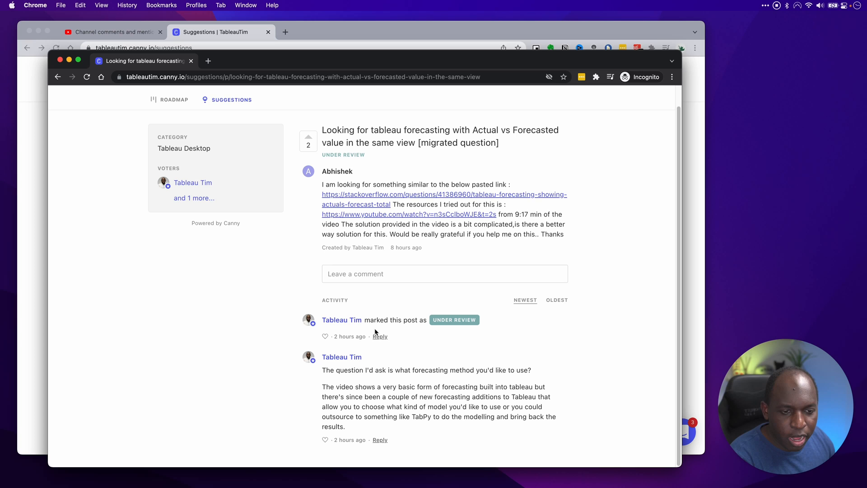
mouse_move(387, 292)
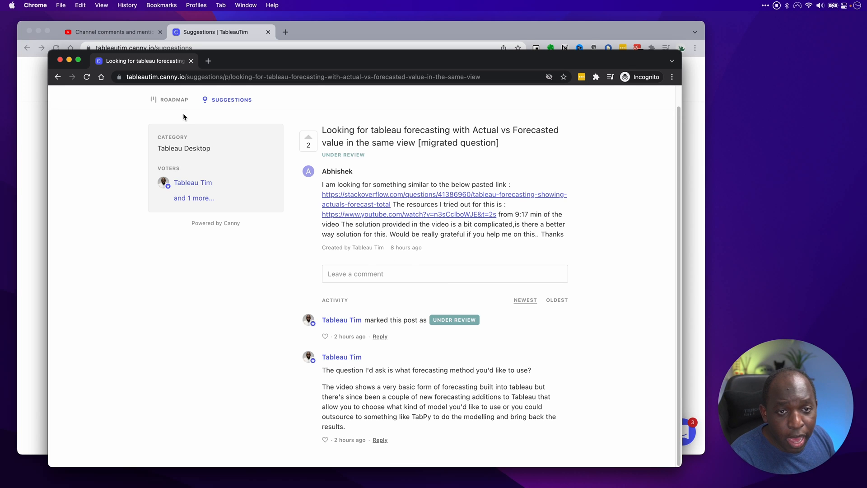
- Back on the board, choose Tableau Online as the new suggestion's category and clear the draft title 'How doe'
left_click(58, 77)
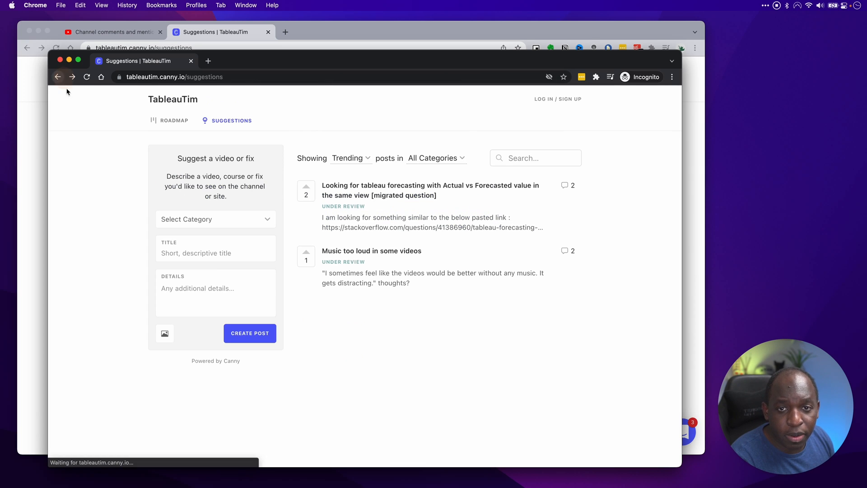
left_click(215, 218)
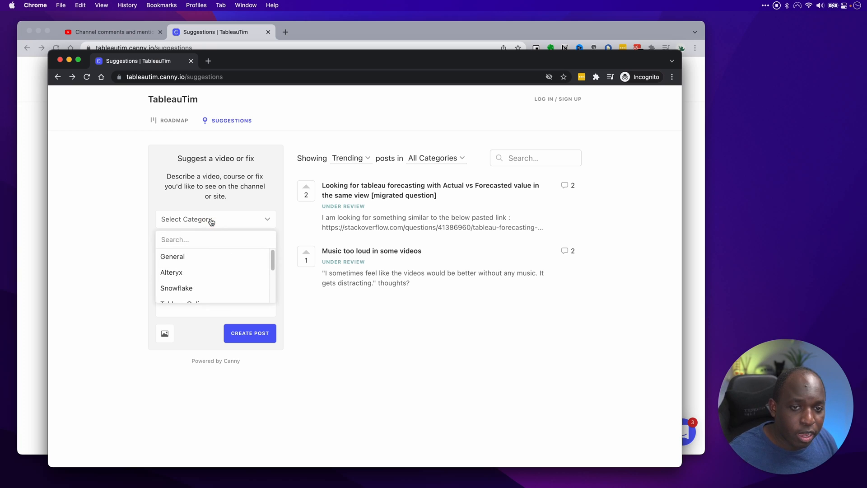
scroll("down", 3)
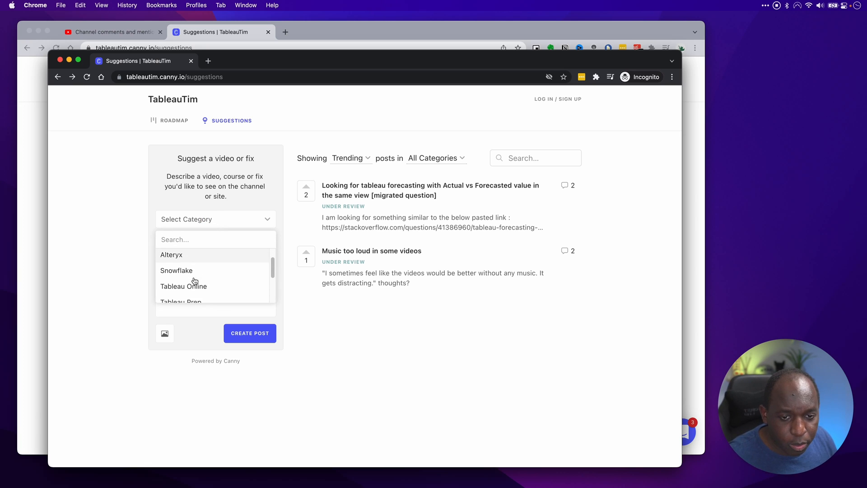
left_click(184, 286)
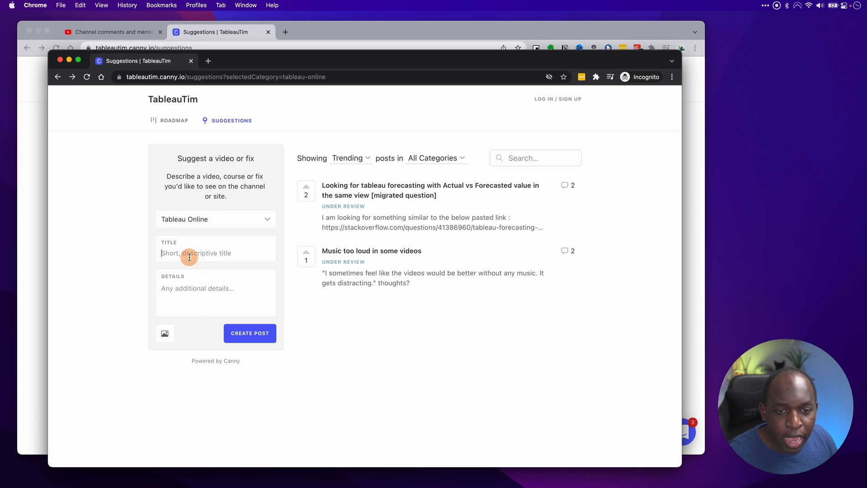
type("How does tableau online work.")
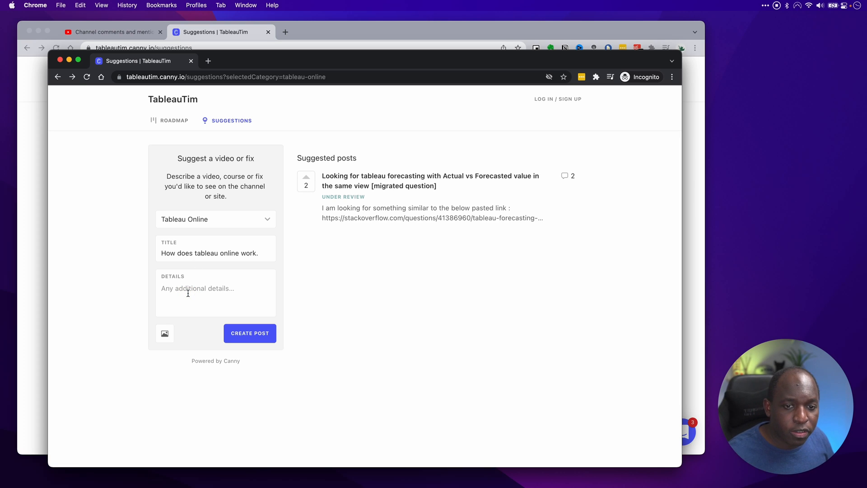
mouse_move(434, 197)
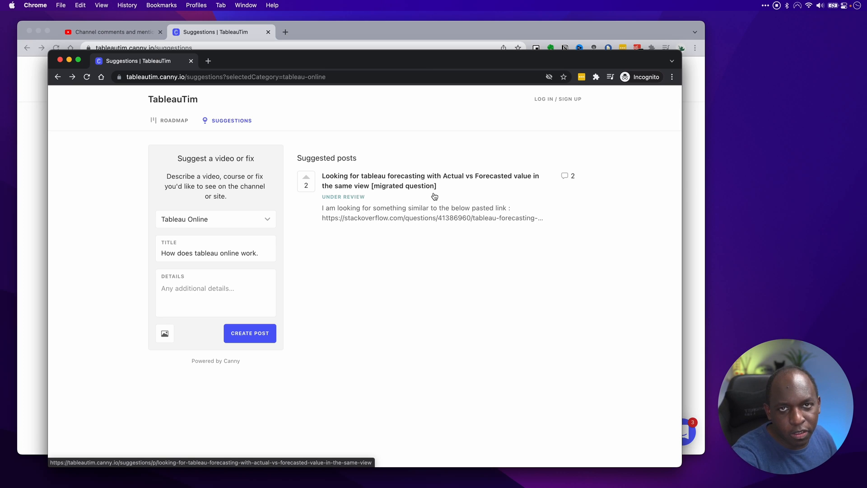
triple_click(209, 253)
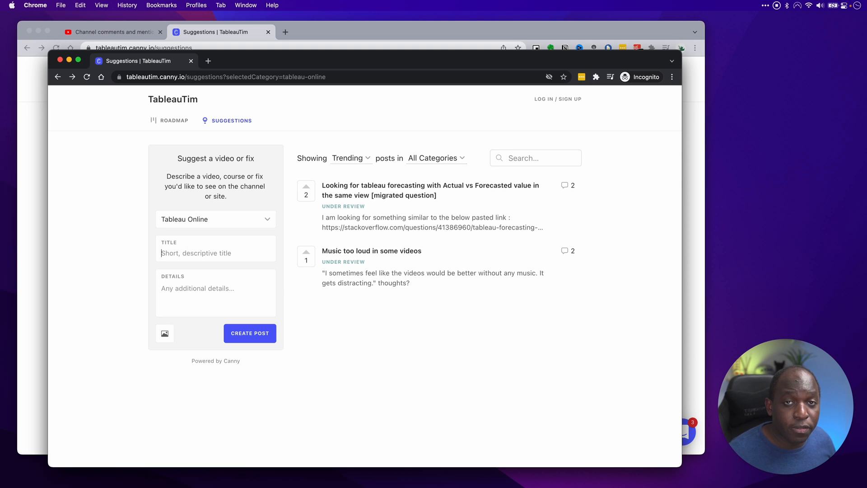
- Change the category to General and enter the title 'Music is too loud'
left_click(215, 219)
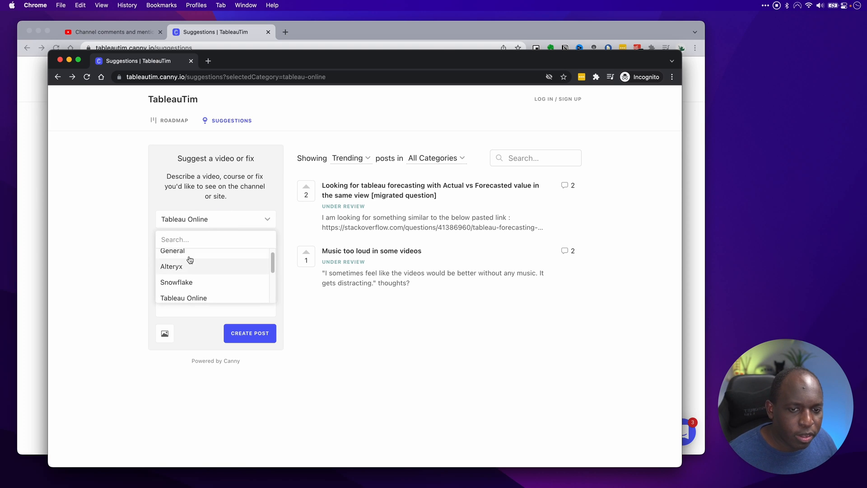
left_click(172, 250)
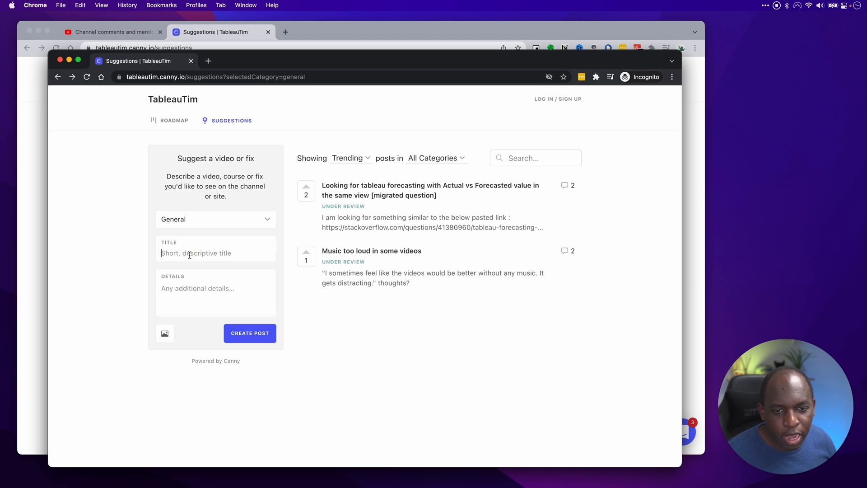
type("Music is too loud")
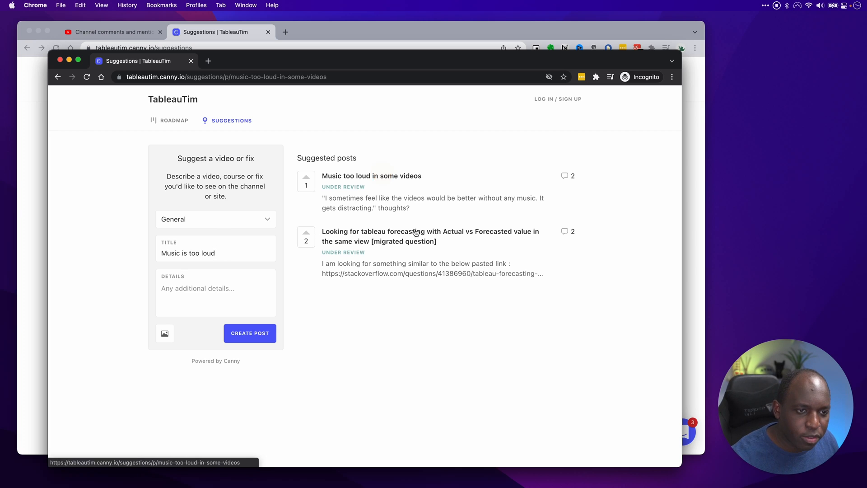
- View the existing 'Music too loud in some videos' post suggested by the title match
left_click(371, 176)
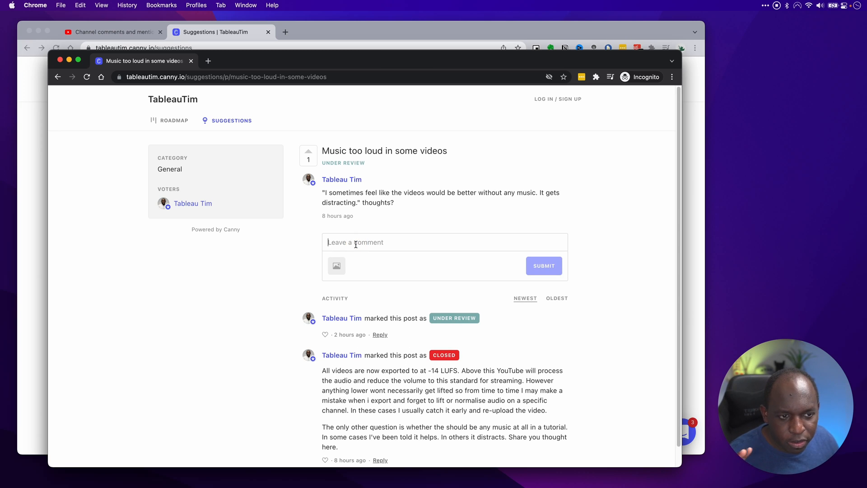
mouse_move(347, 264)
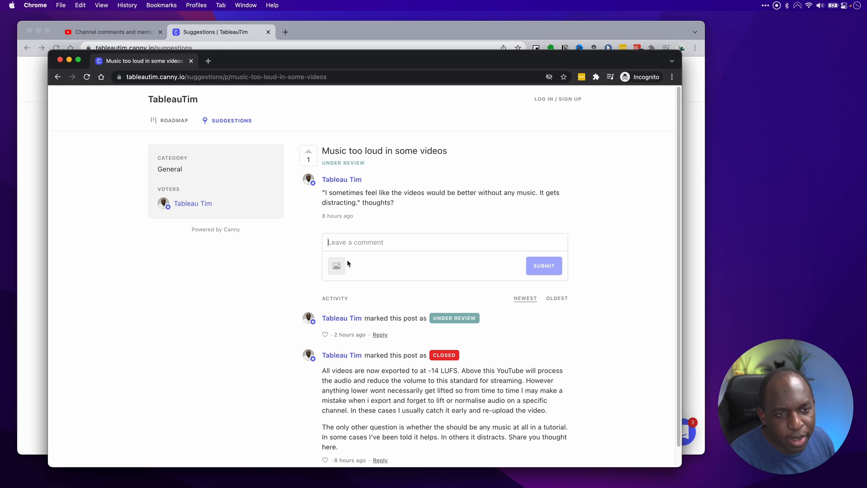
mouse_move(503, 207)
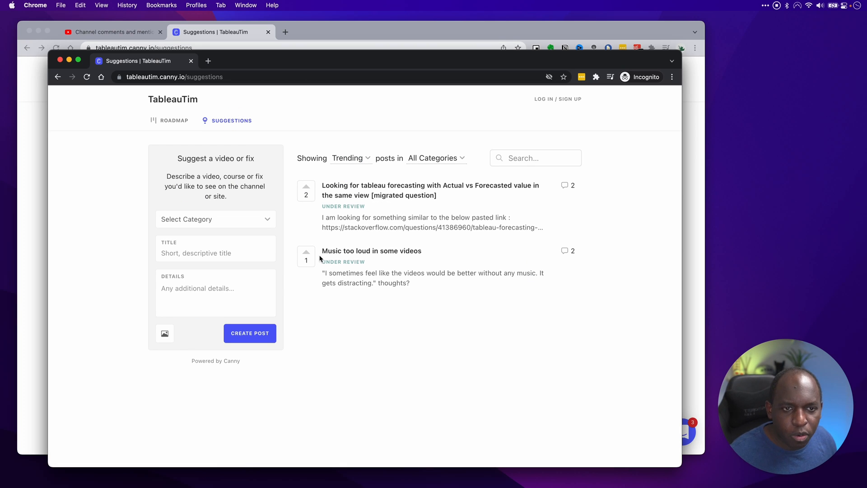
mouse_move(290, 211)
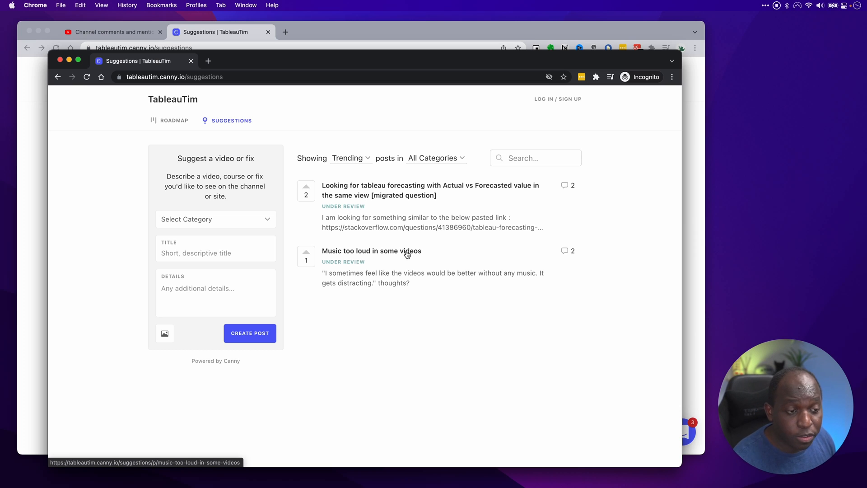
mouse_move(375, 257)
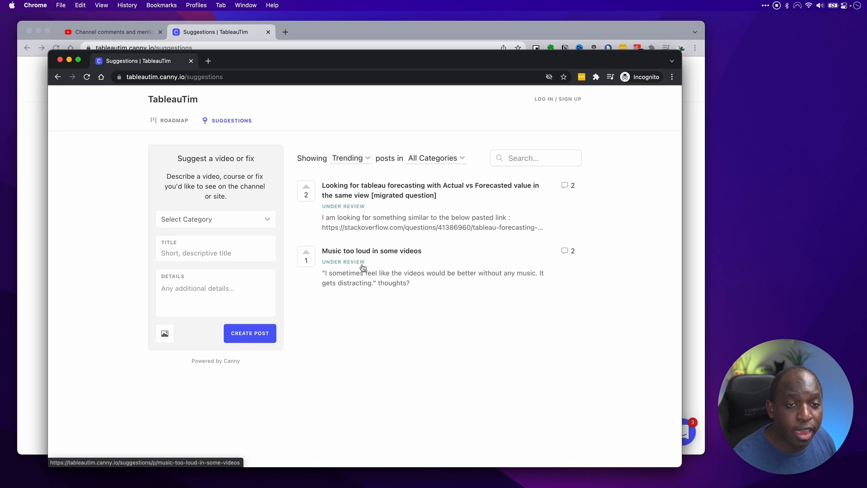
mouse_move(176, 127)
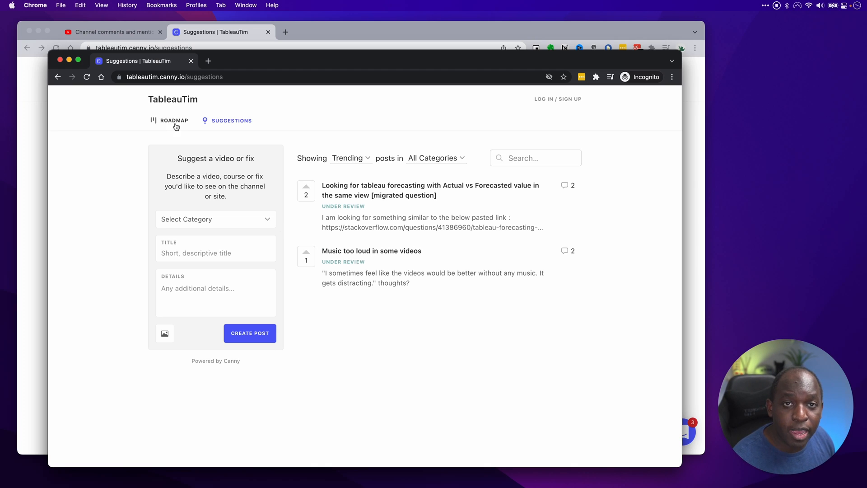
- Switch to the logged-in admin window and show the board's empty roadmap
left_click(174, 120)
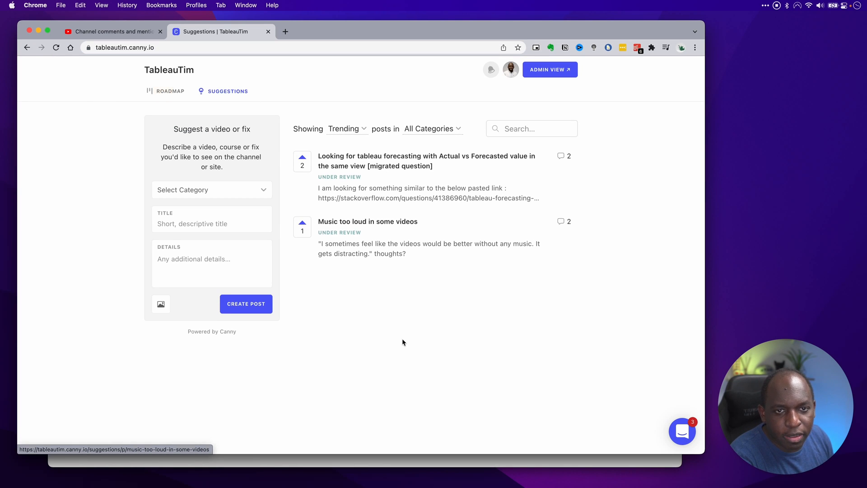
left_click(169, 91)
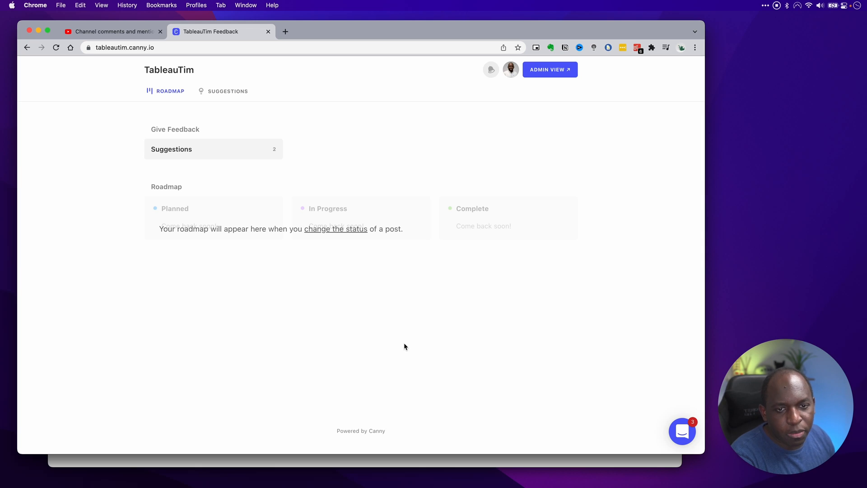
mouse_move(463, 217)
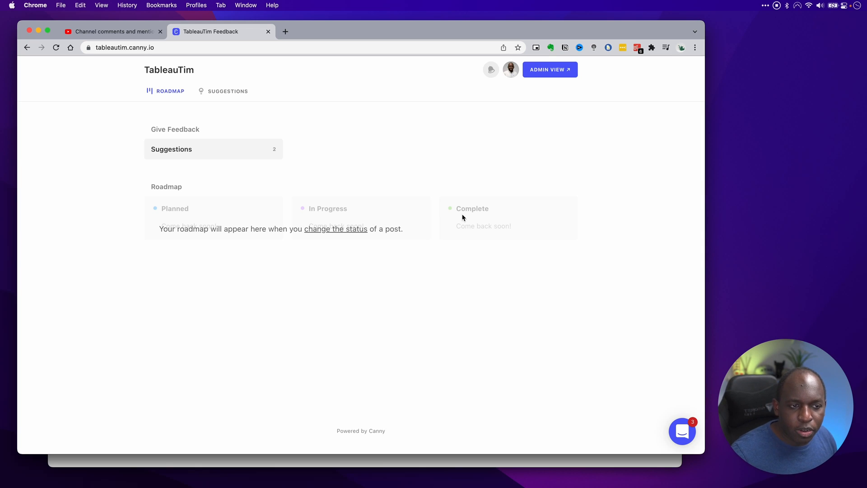
mouse_move(460, 217)
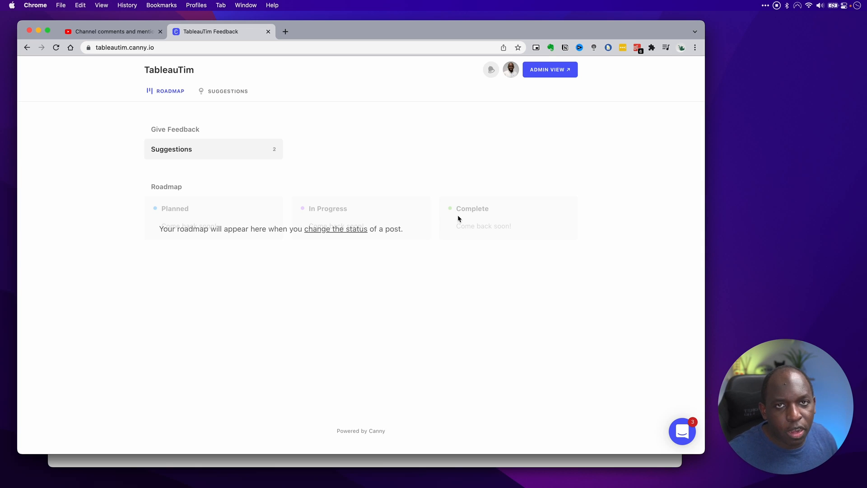
mouse_move(173, 223)
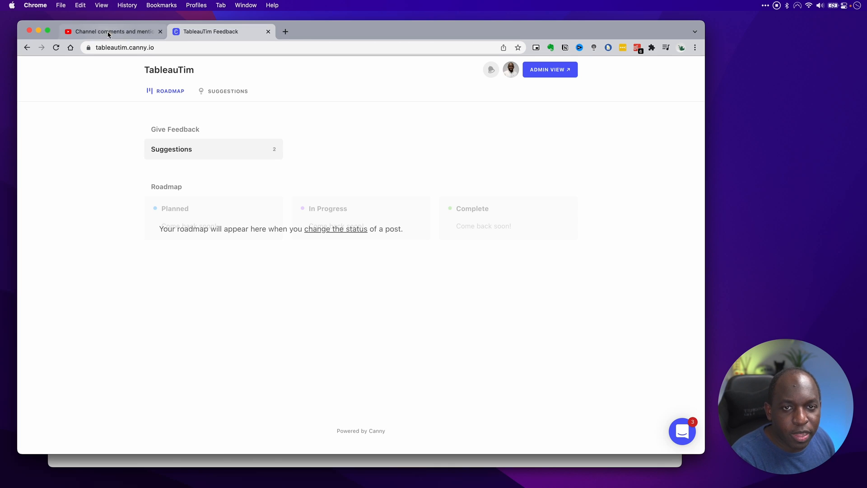
- Remove the Server search chip in YouTube Studio comments, then return to the Canny roadmap
left_click(114, 32)
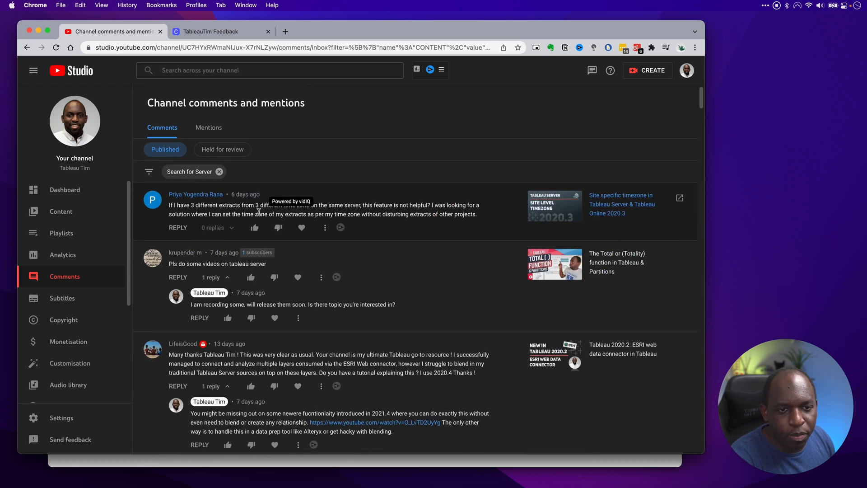
mouse_move(324, 227)
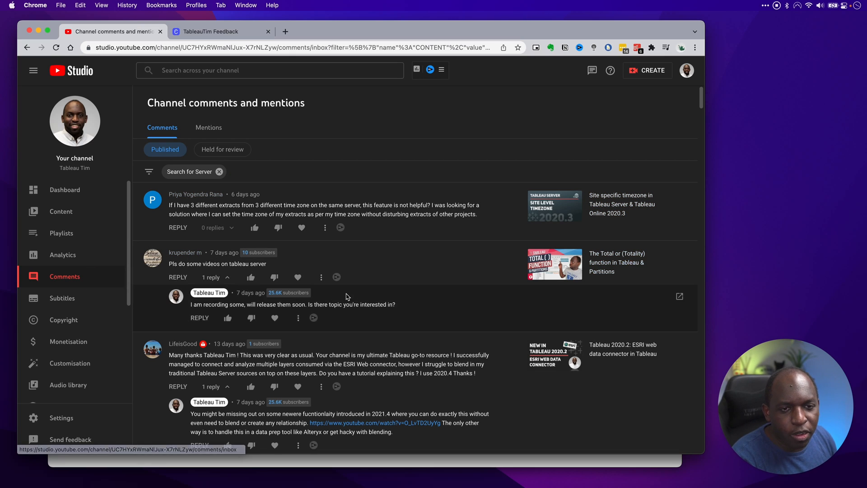
left_click(220, 172)
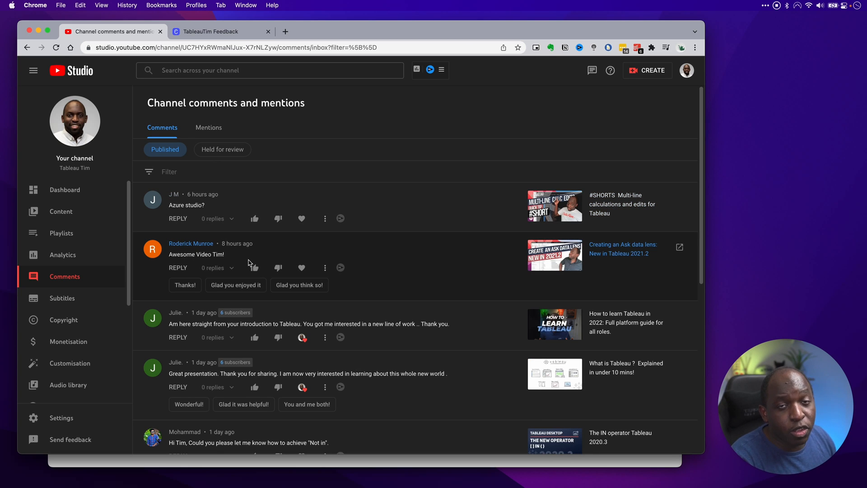
left_click(211, 32)
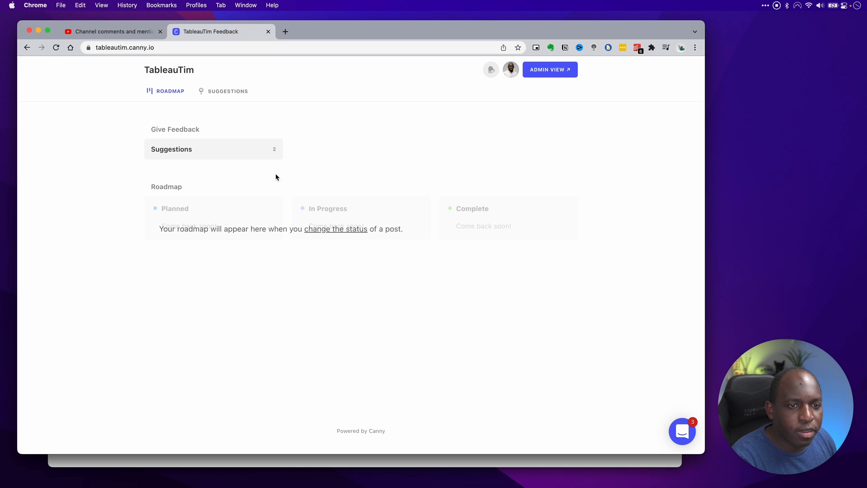
- Show the admin suggestions board with its two under-review posts
left_click(228, 90)
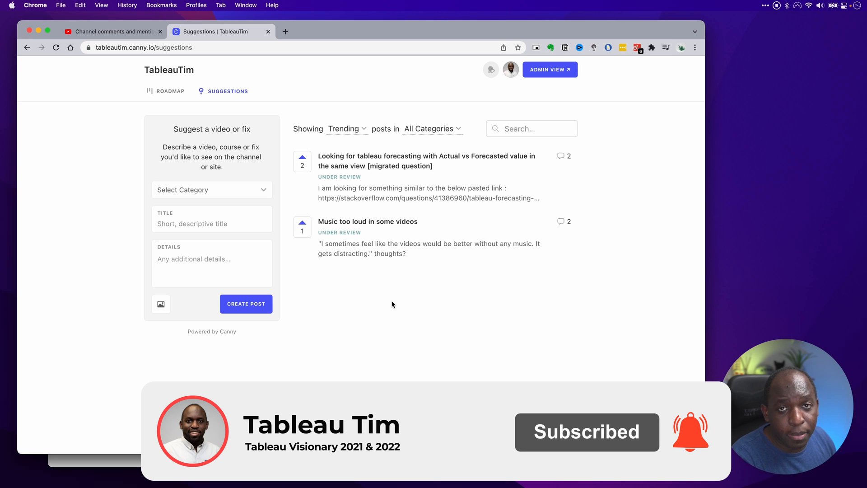
mouse_move(400, 294)
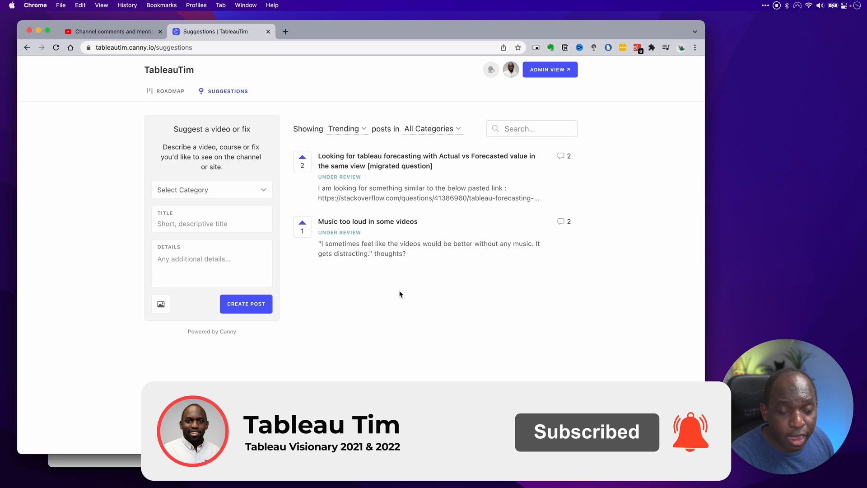